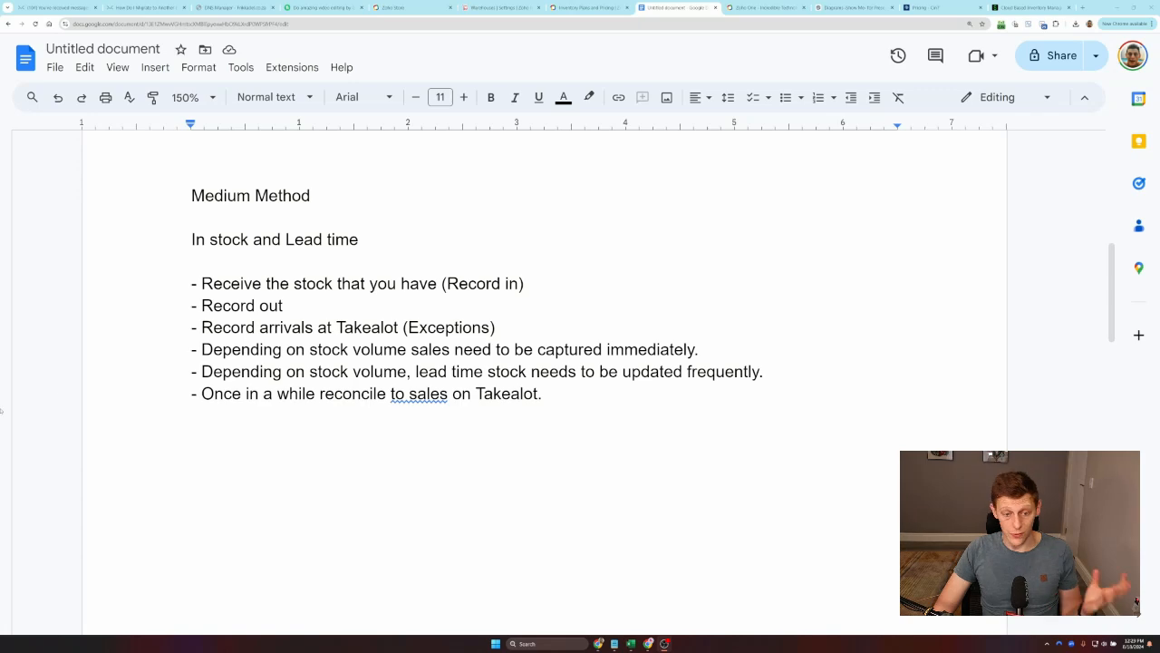
Scroll the doc and select the helpful-tools line and the Sales API line.
scroll(down, 3)
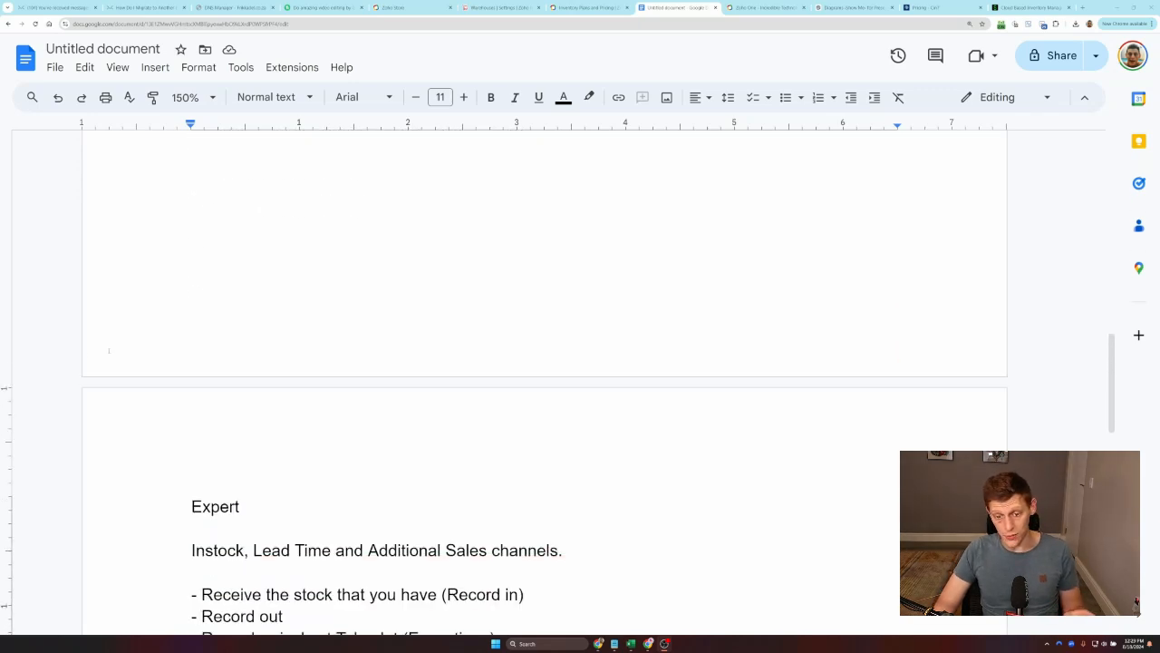
scroll(down, 3)
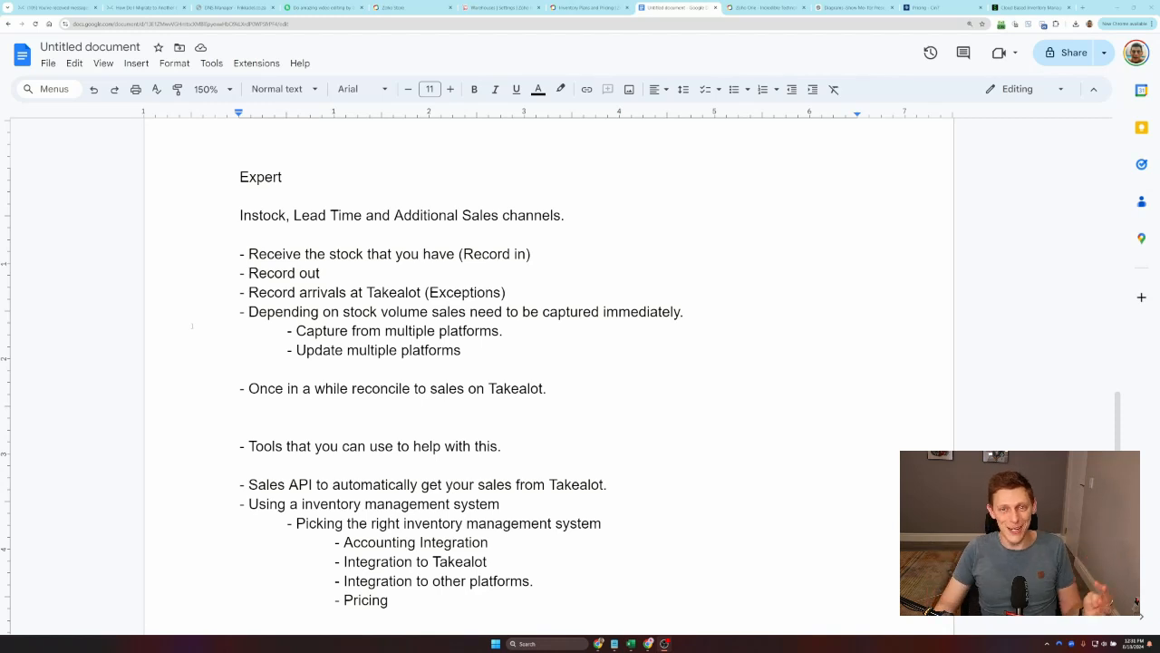
scroll(down, 3)
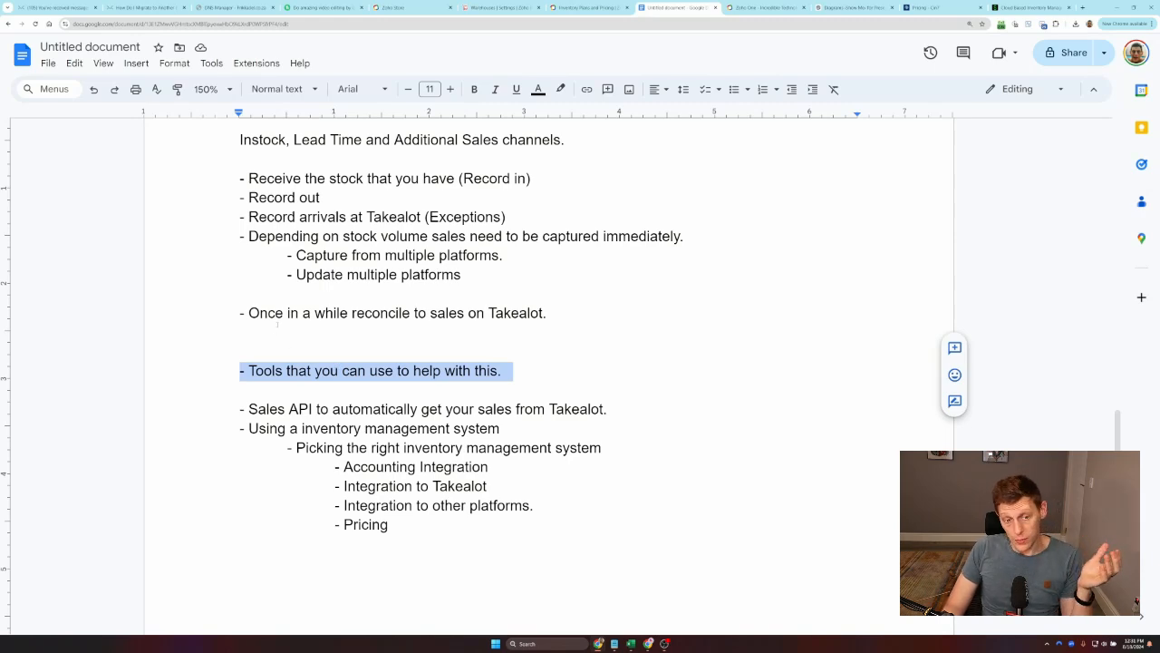
double_click(266, 409)
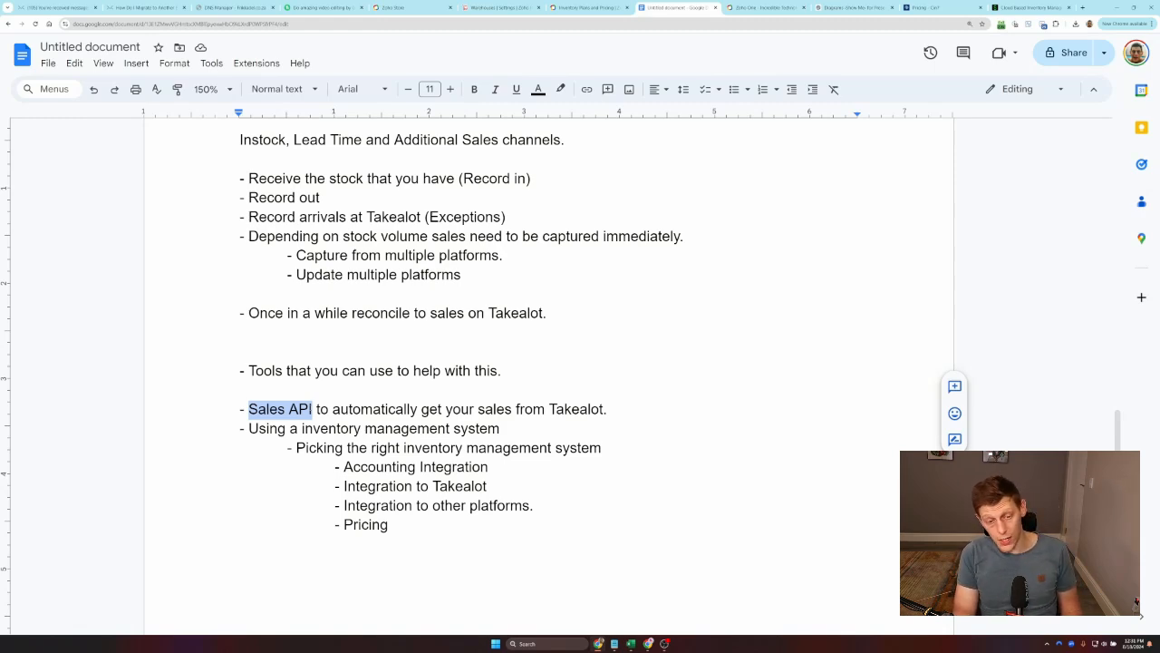
click(308, 409)
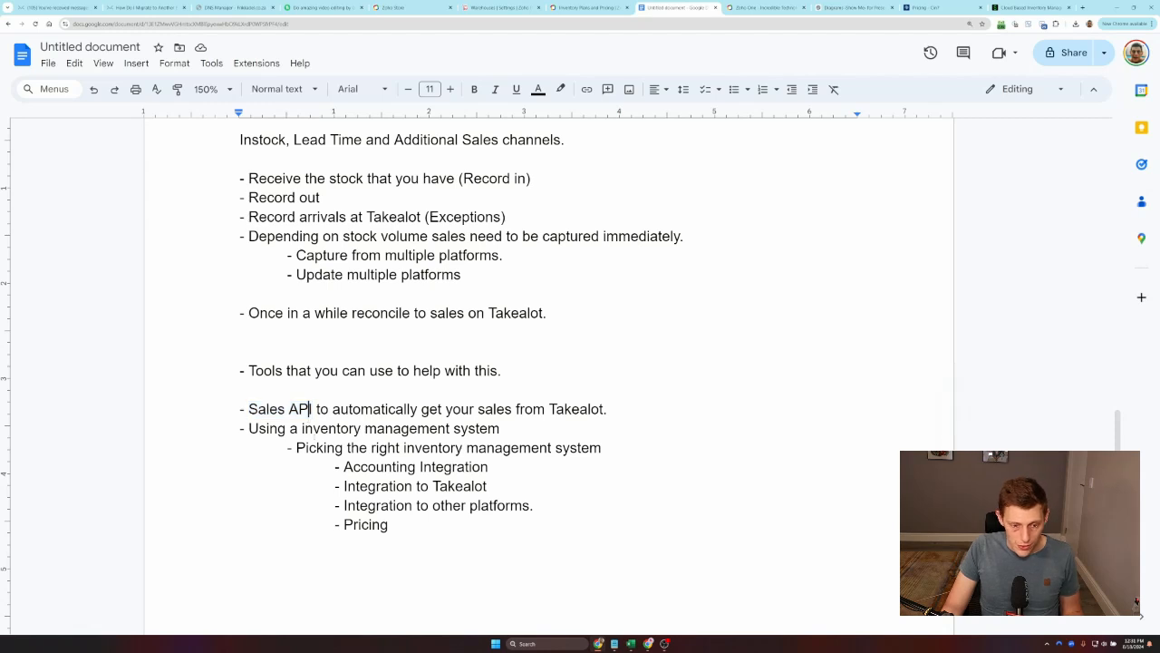
triple_click(448, 447)
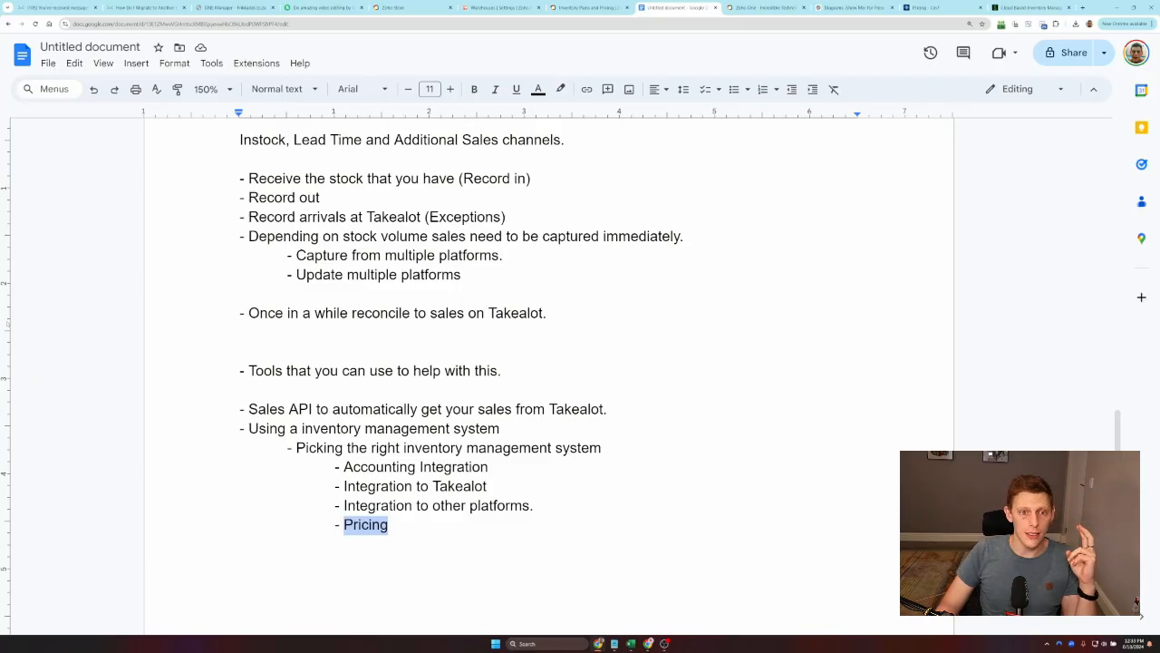
Show Zoho Inventory plan prices billed yearly and select the Premium plan price.
click(590, 7)
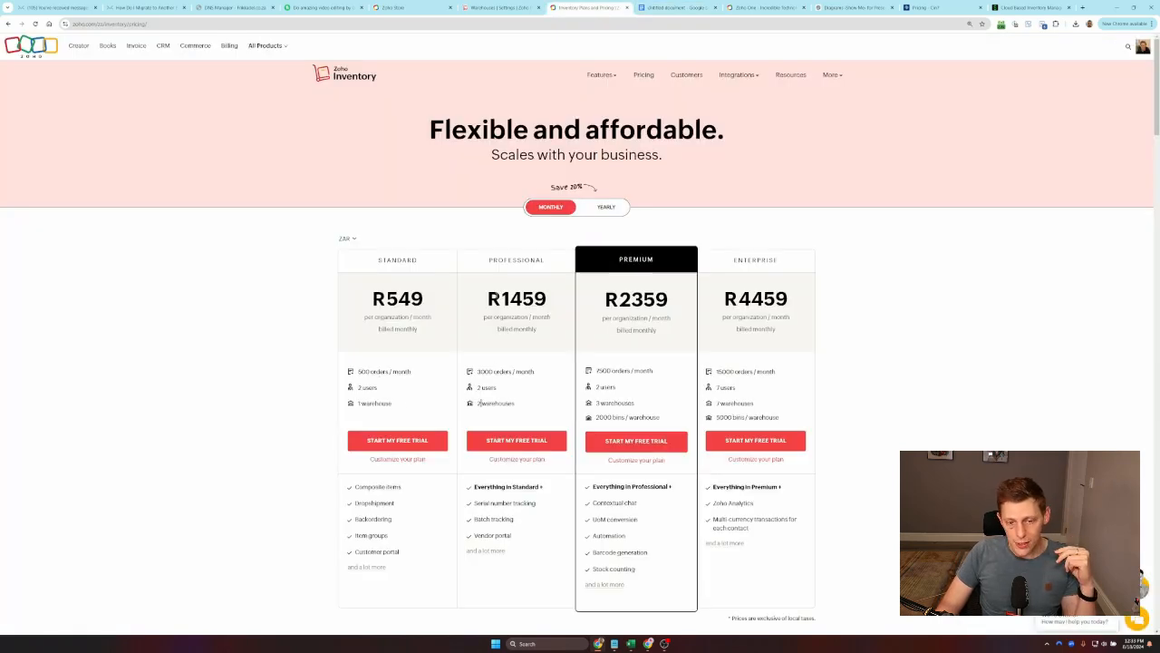
click(606, 207)
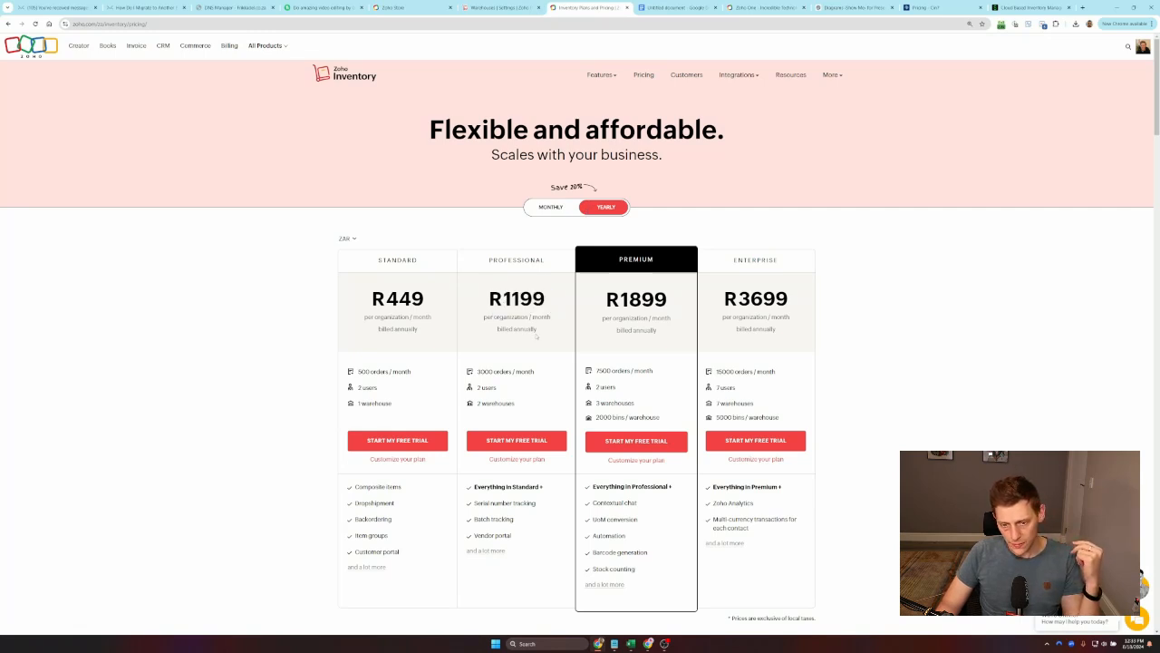
double_click(624, 371)
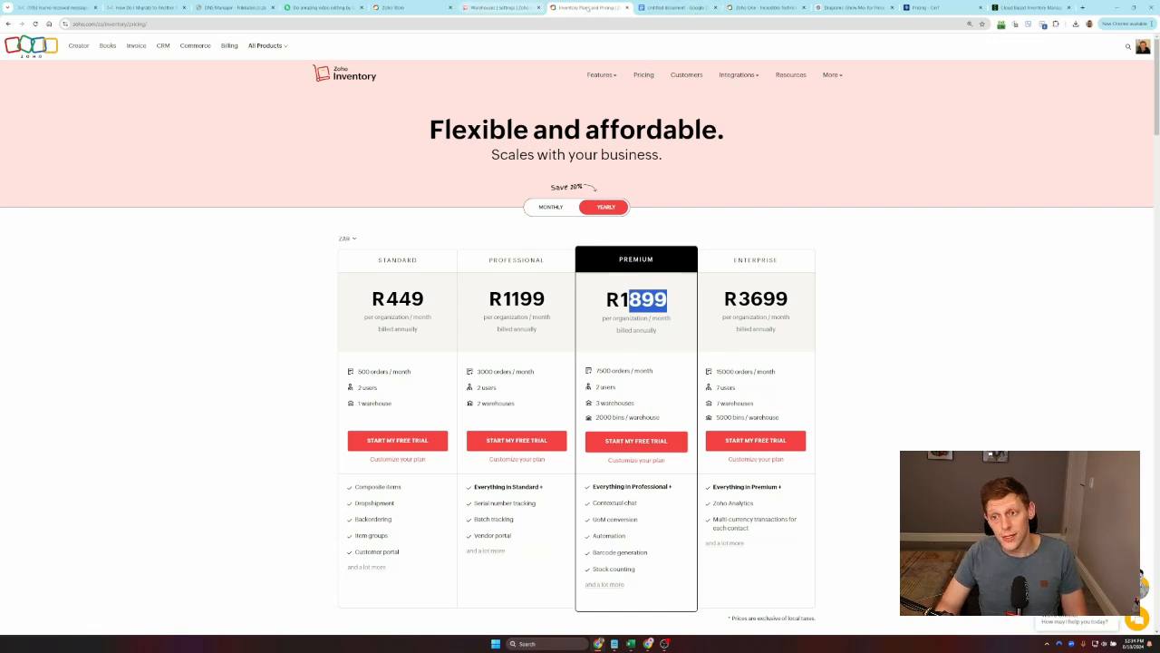
Review Cin7's plan prices and comparison table, marking the Inventory Locations row.
click(943, 7)
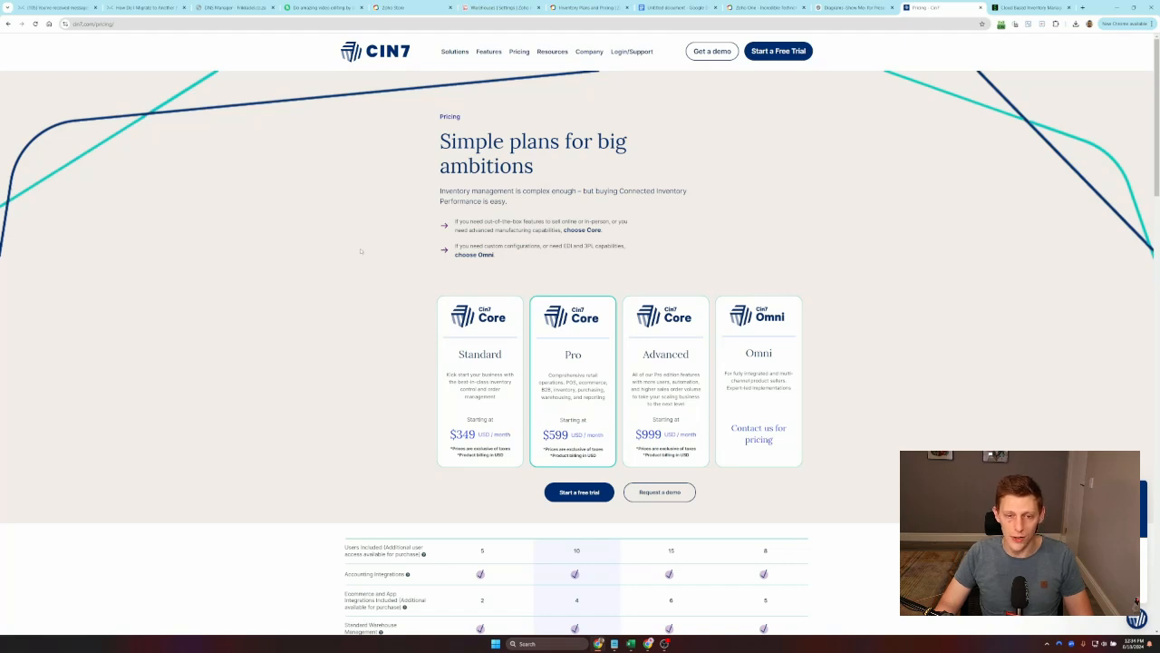
mouse_move(373, 252)
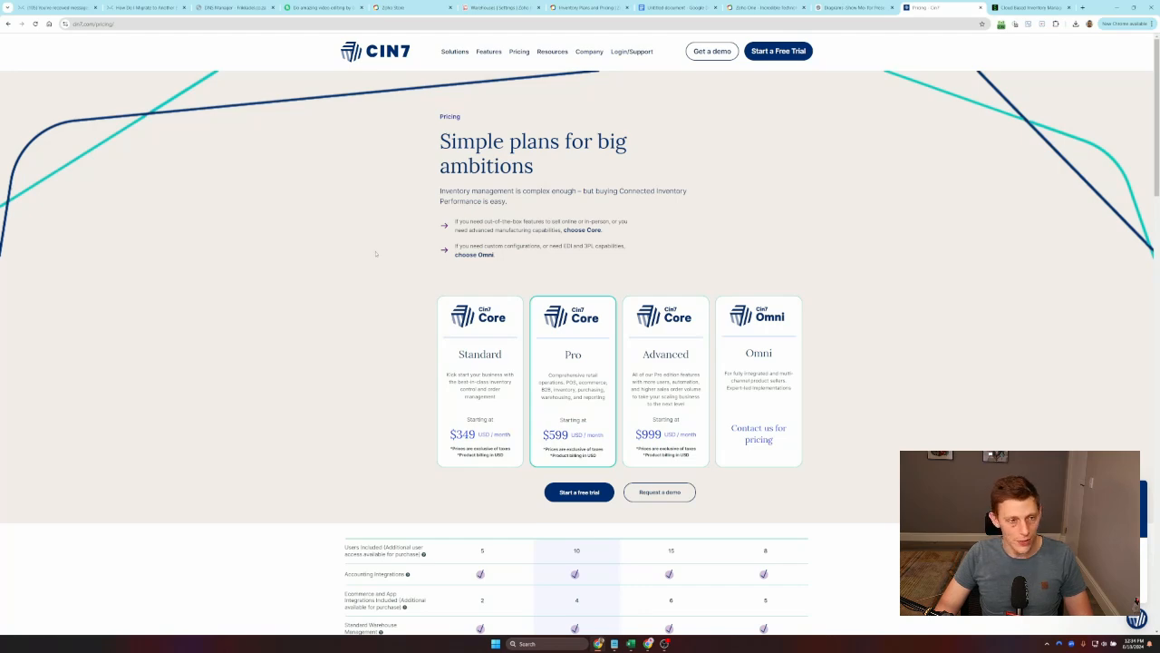
mouse_move(382, 248)
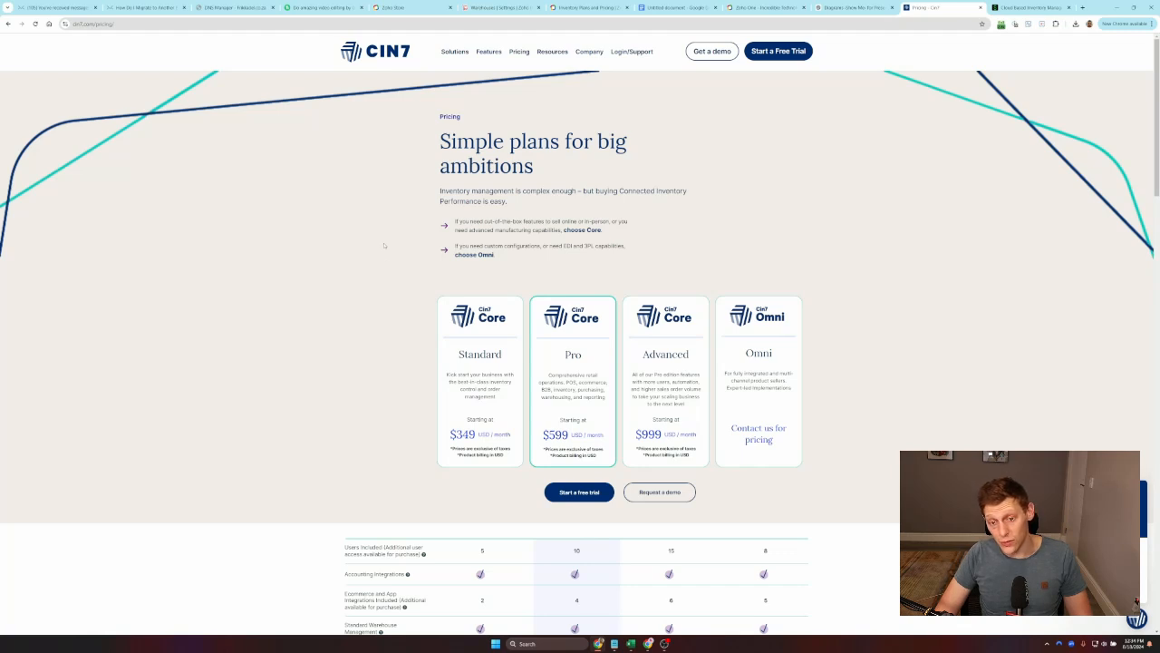
mouse_move(771, 372)
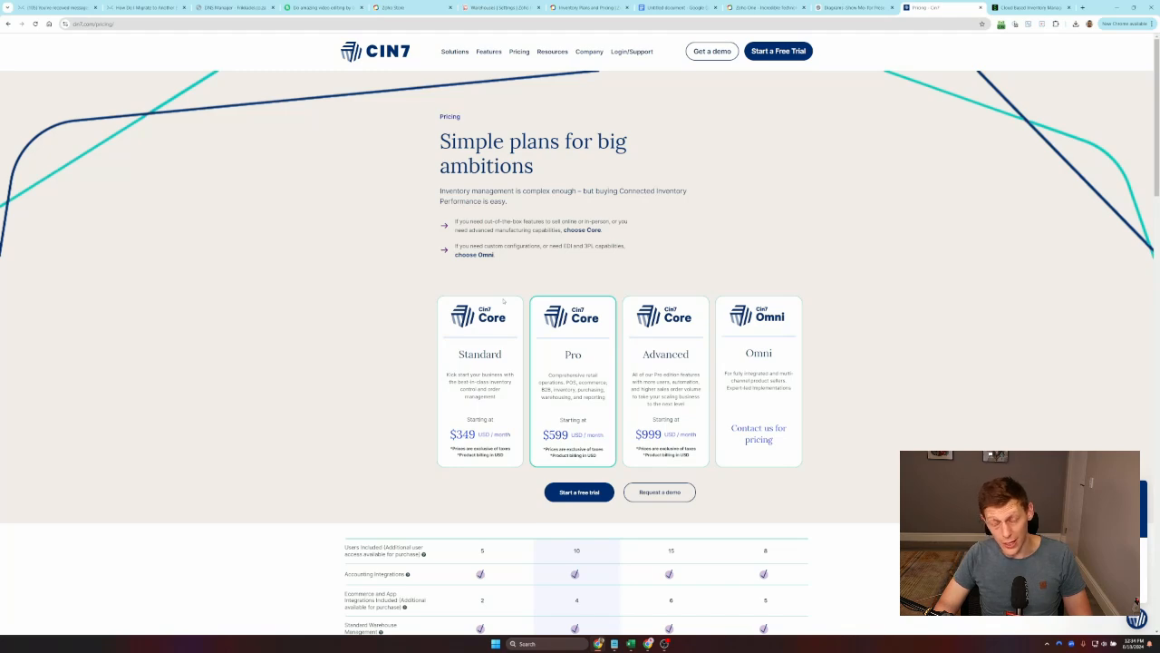
mouse_move(388, 289)
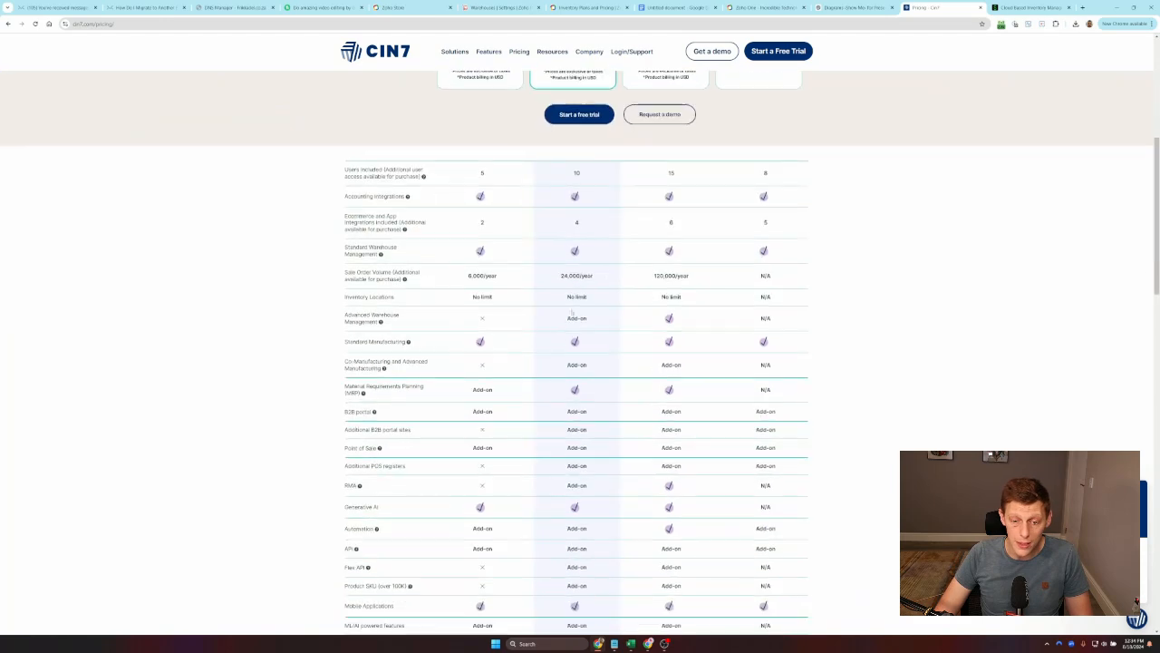
scroll(down, 3)
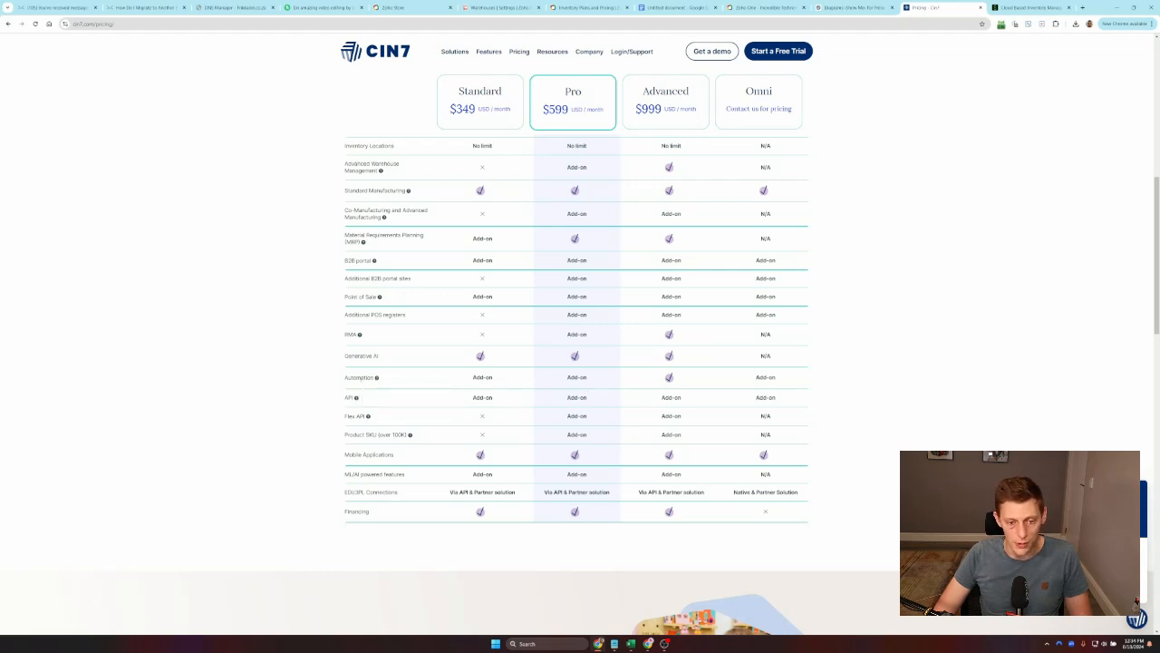
double_click(576, 377)
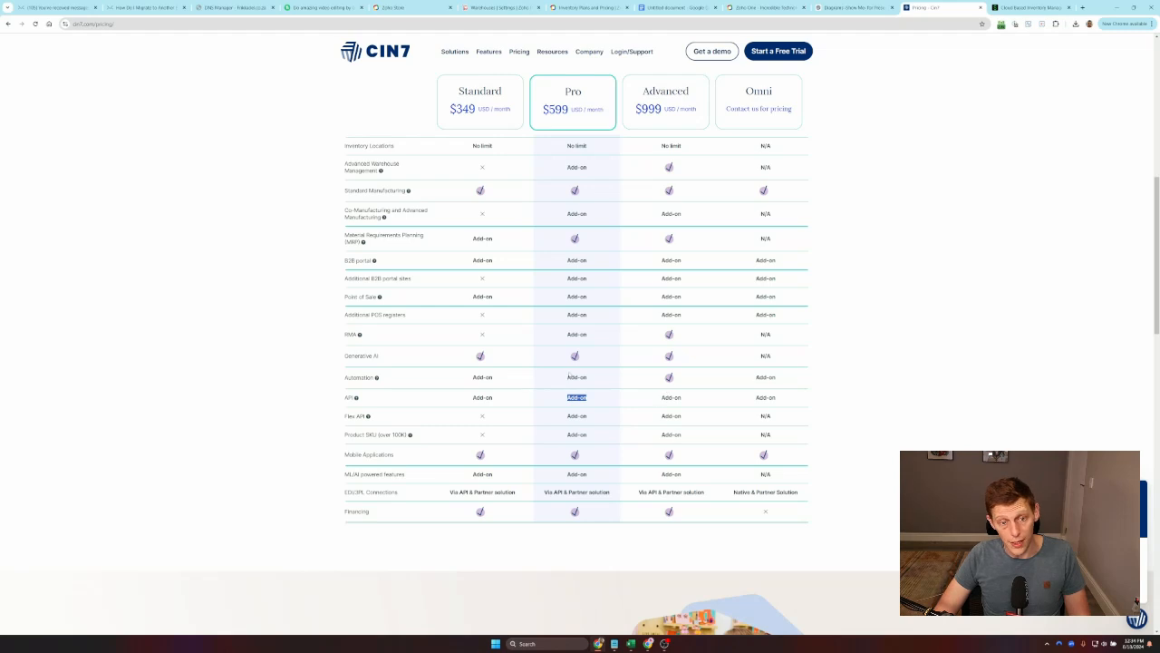
scroll(up, 3)
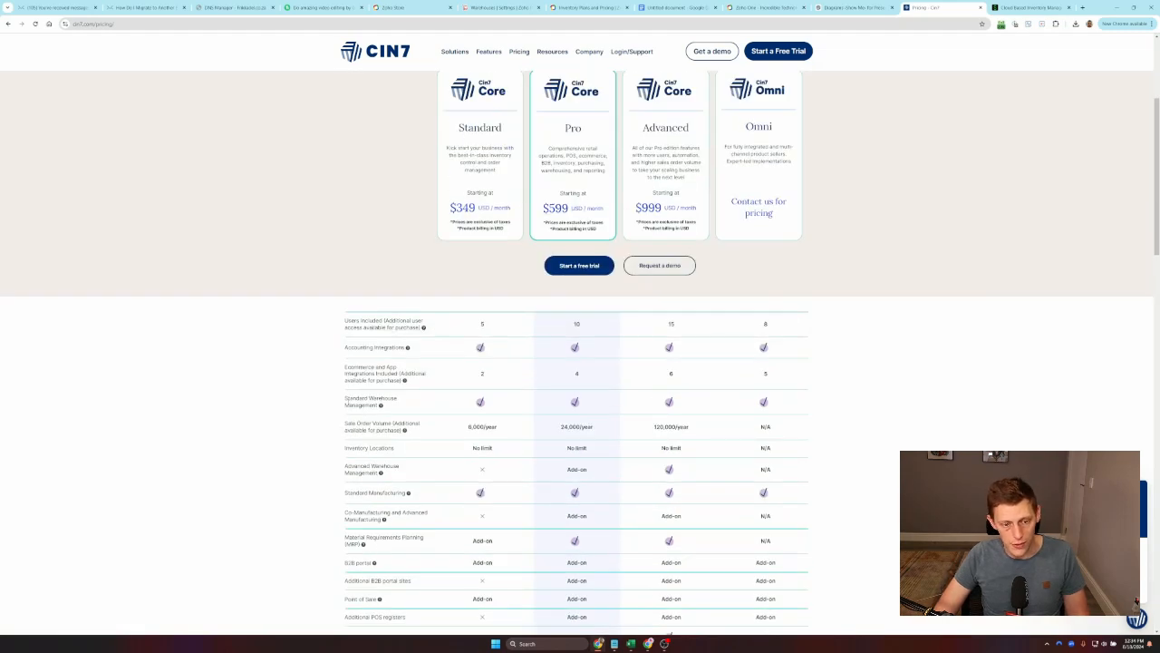
double_click(369, 398)
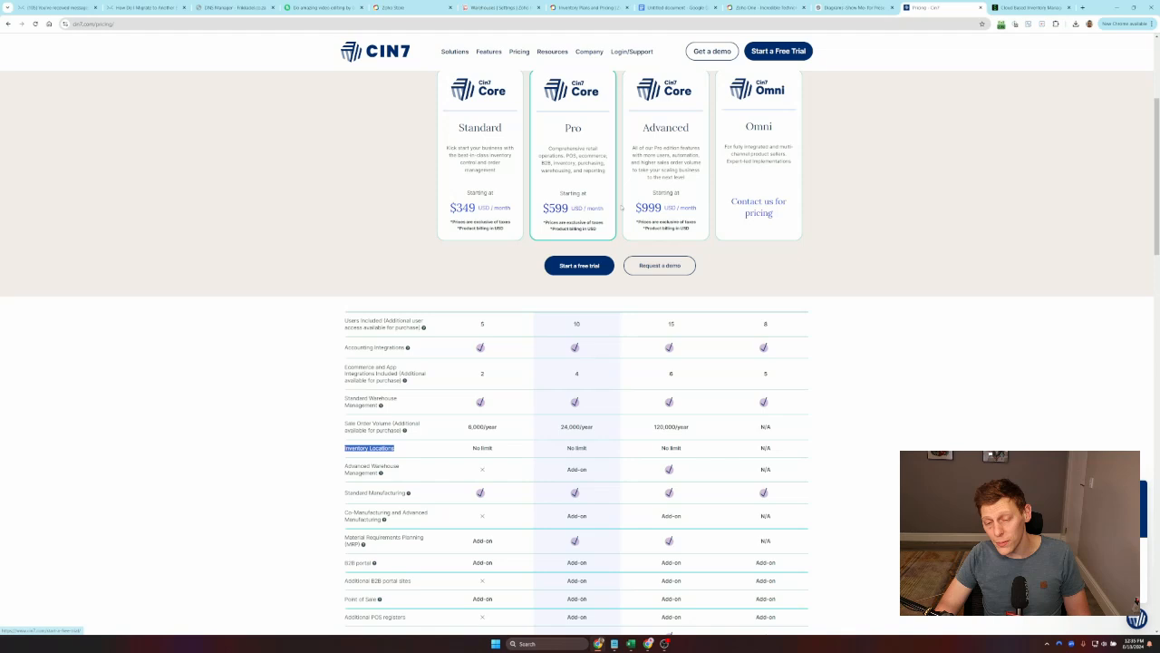
mouse_move(653, 325)
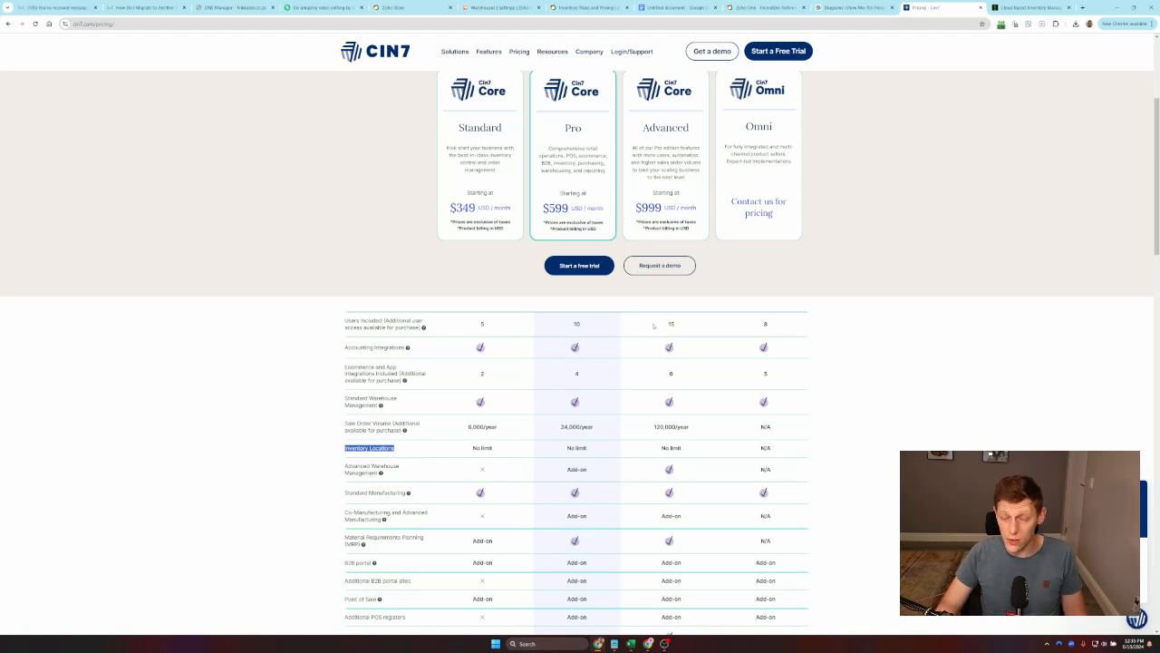
mouse_move(635, 324)
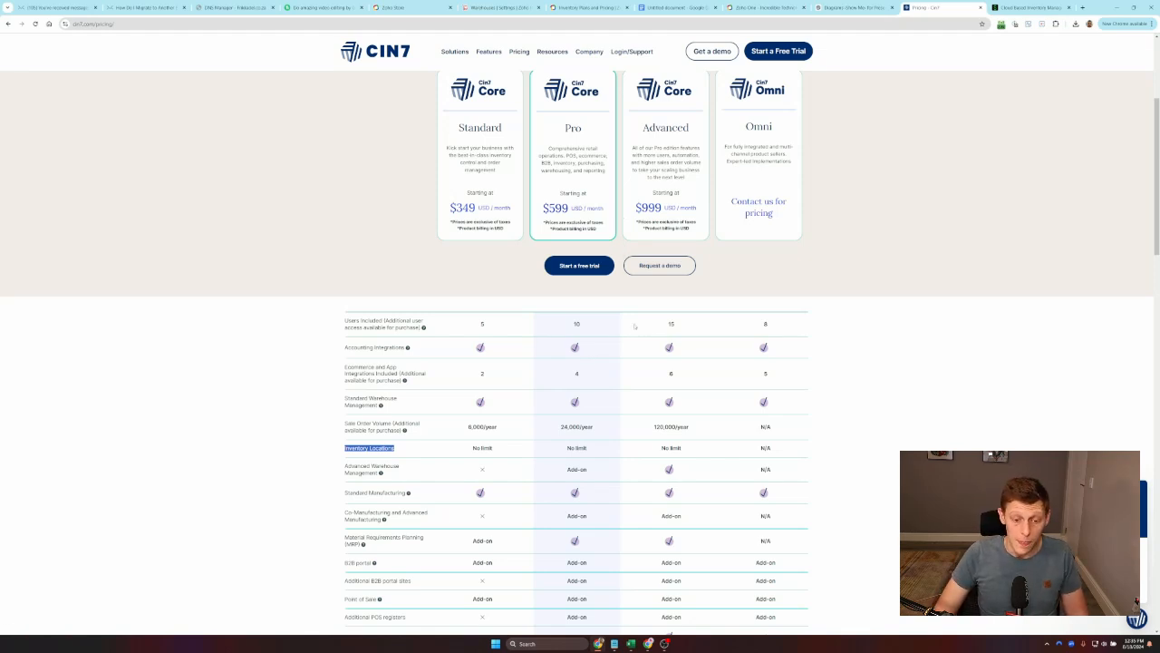
scroll(up, 3)
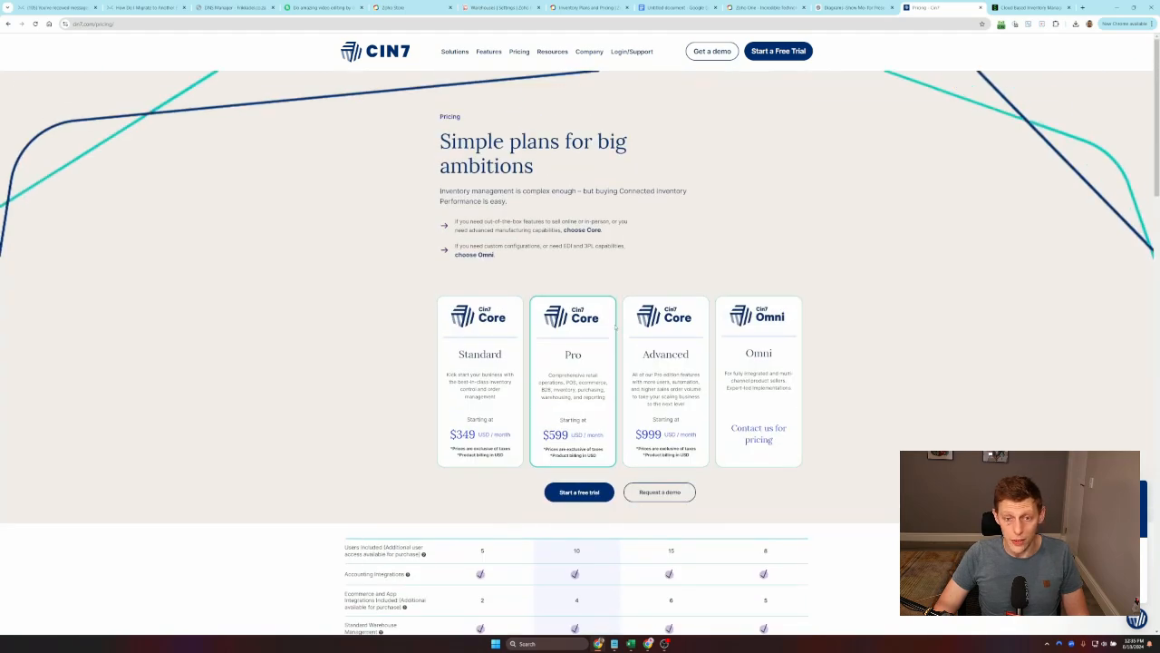
scroll(down, 3)
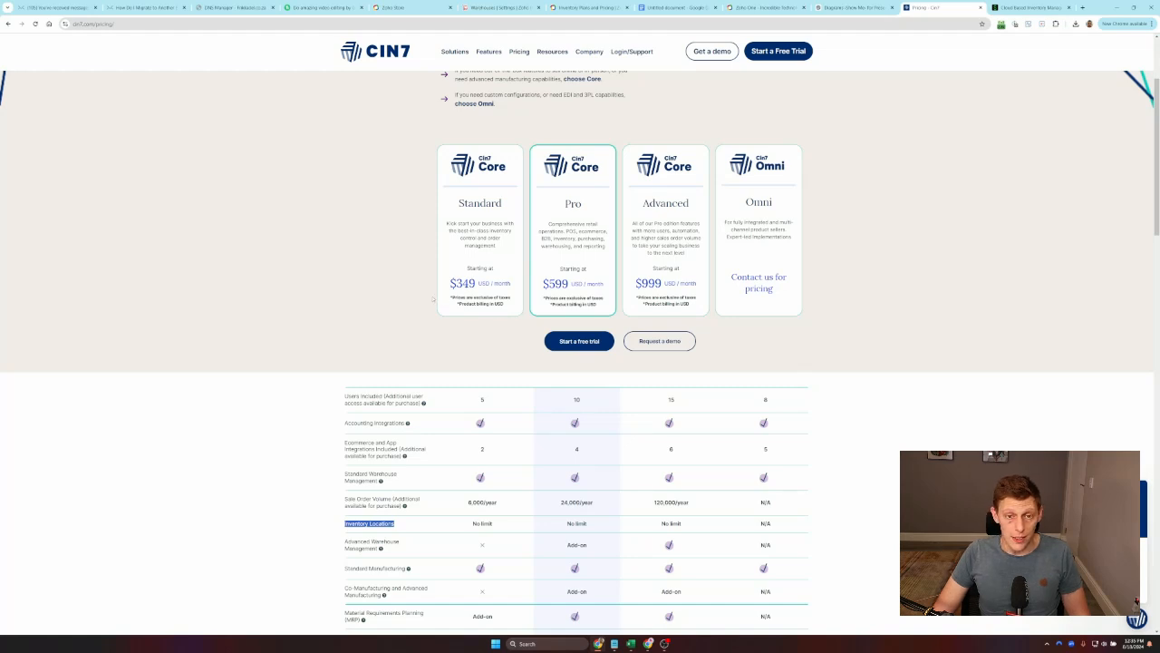
scroll(down, 3)
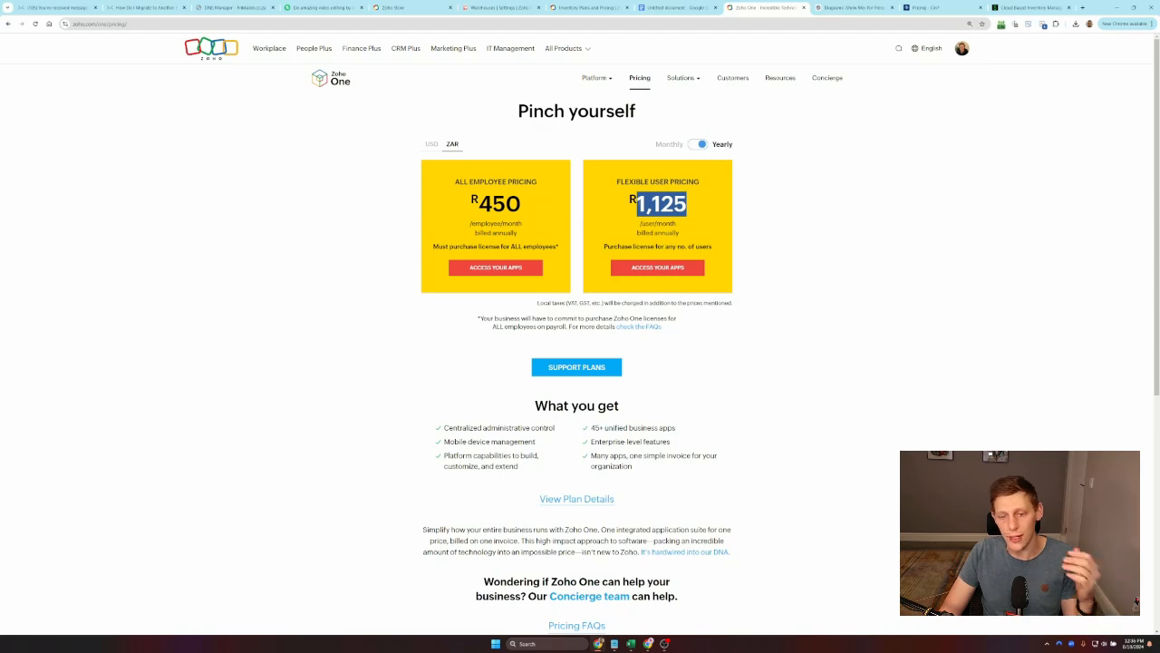
Scroll past Zoho One's ZAR prices and open the full plan details page.
scroll(down, 3)
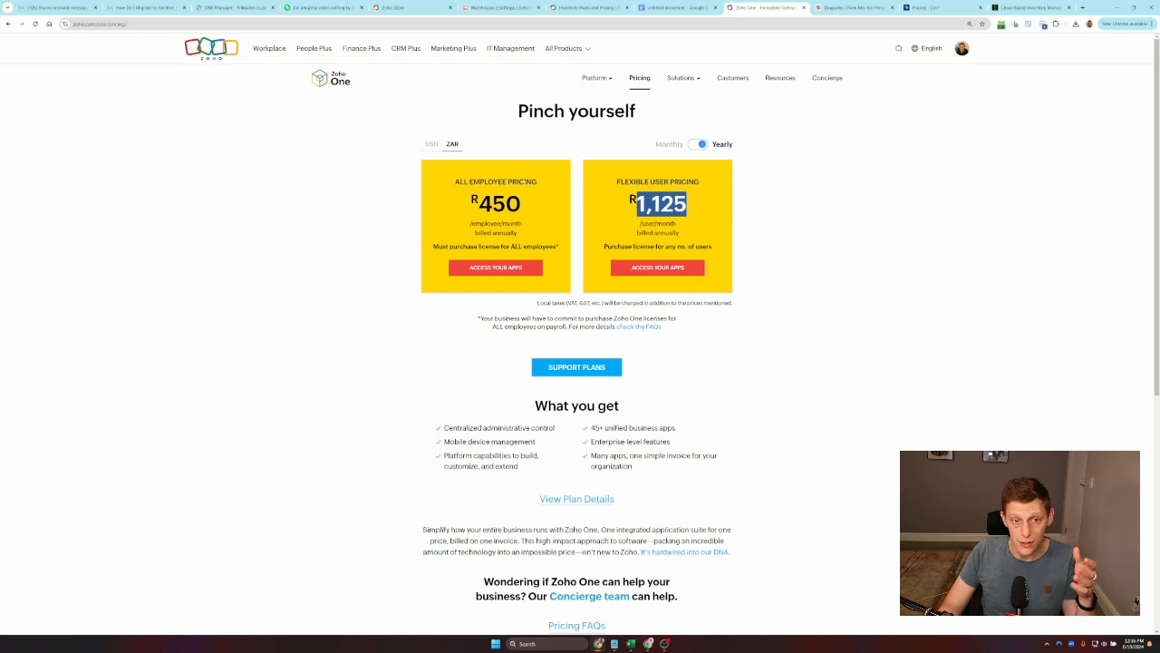
mouse_move(269, 48)
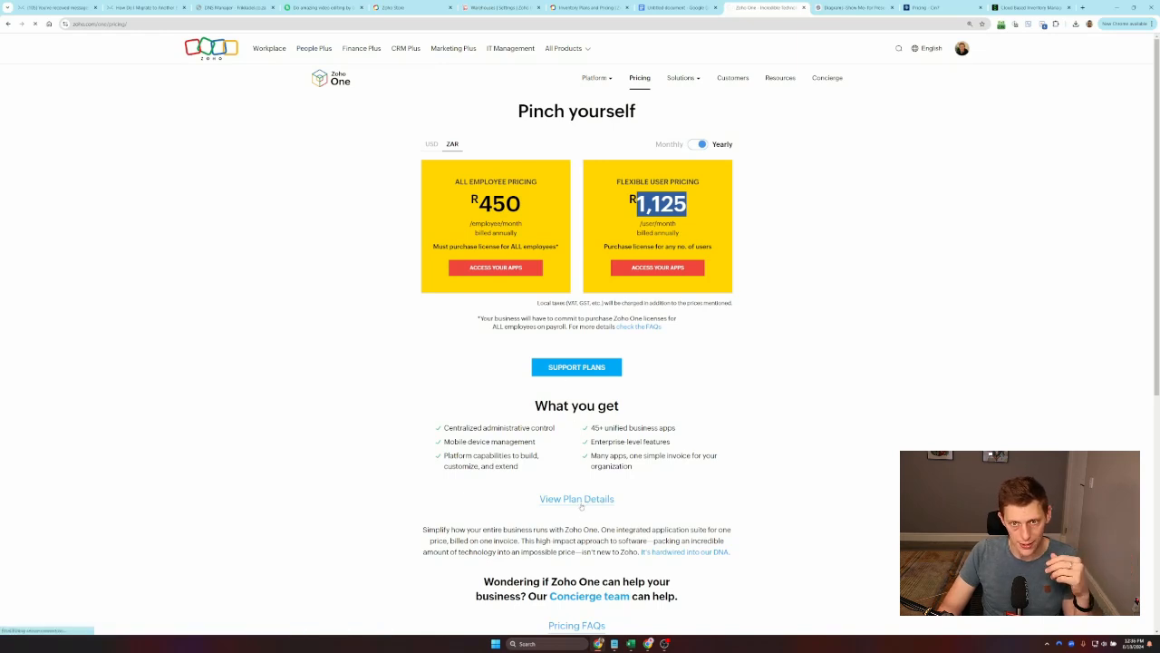
click(576, 498)
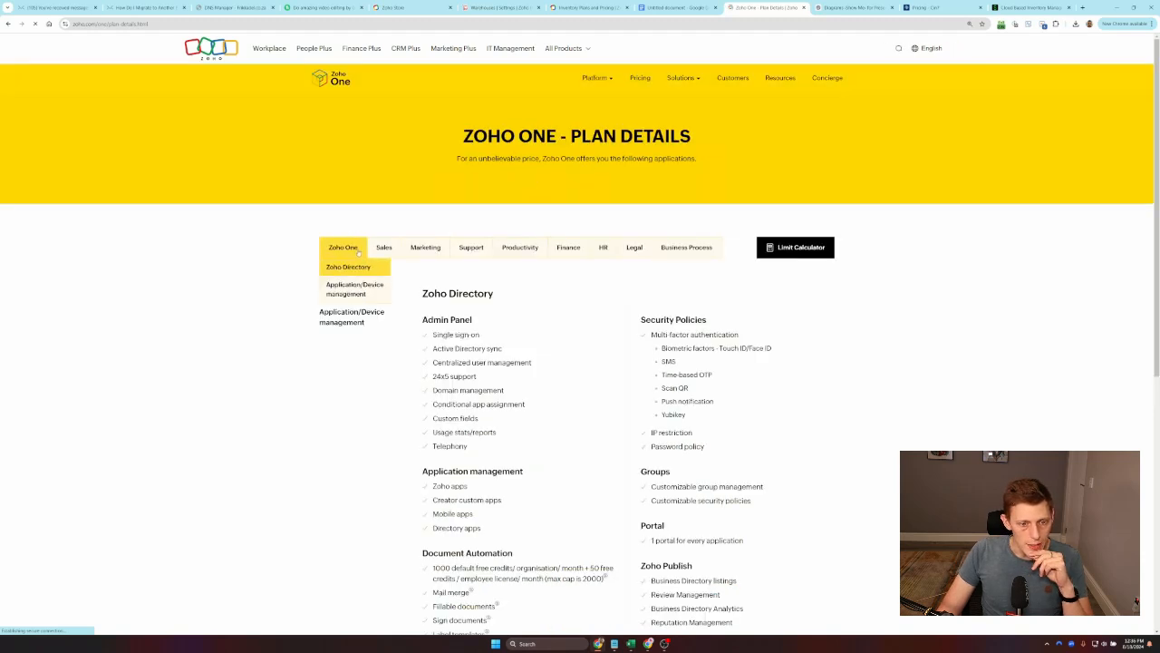
Switch the plan-details category tabs to show Sales apps and CRM's feature list.
click(384, 247)
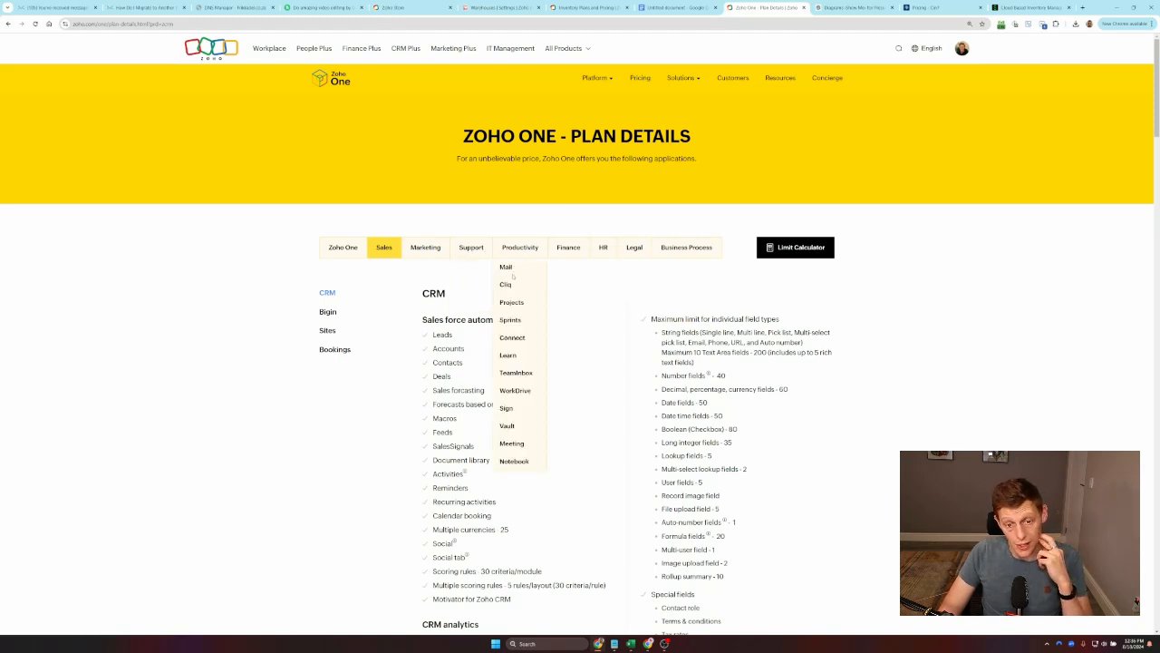
mouse_move(565, 259)
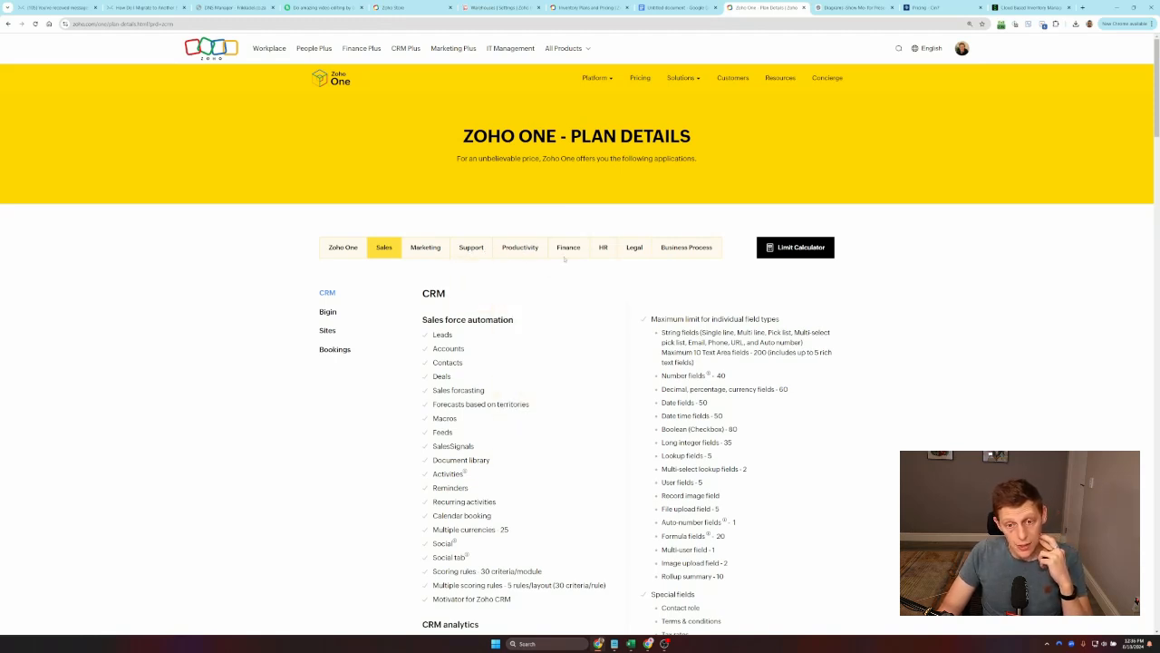
click(569, 246)
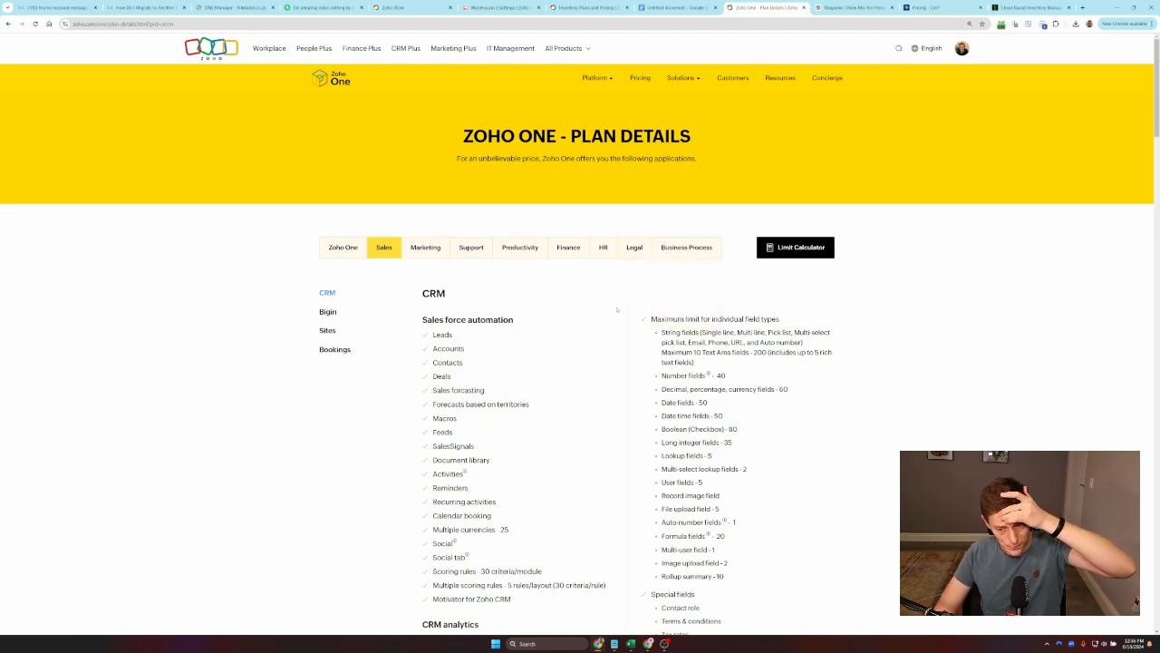
click(343, 247)
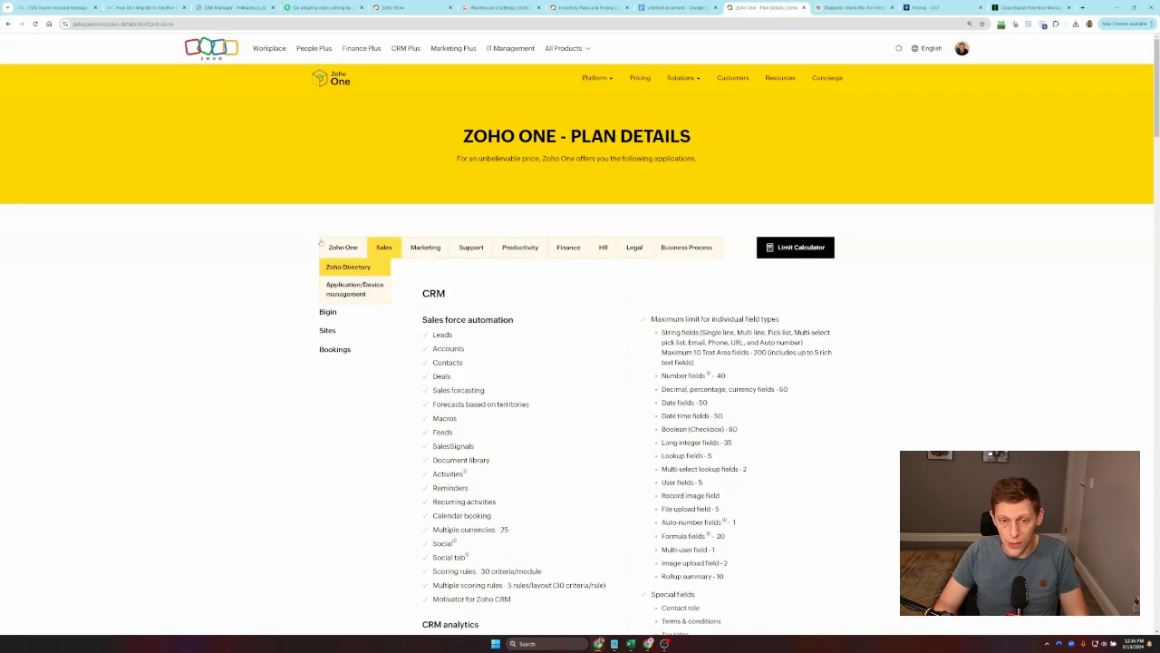